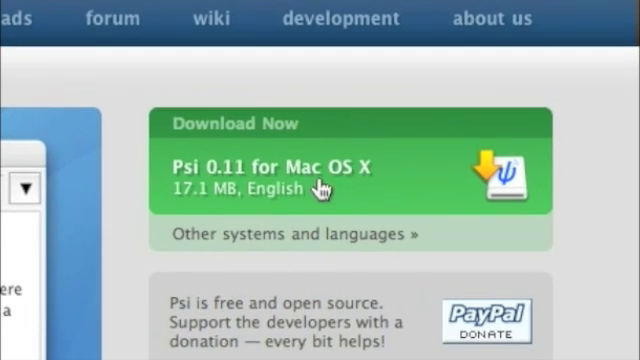
Download Psi 0.11 for Mac OS X, launch it and dismiss the received-event notice
click(320, 180)
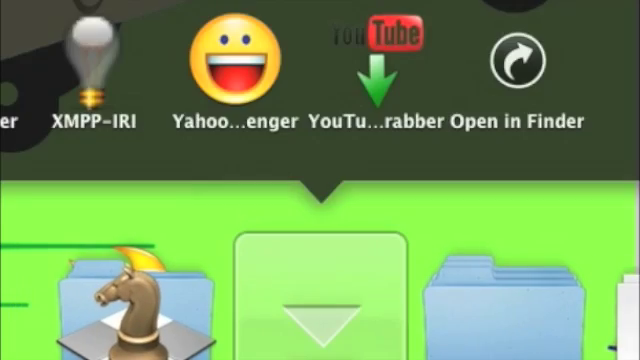
click(308, 172)
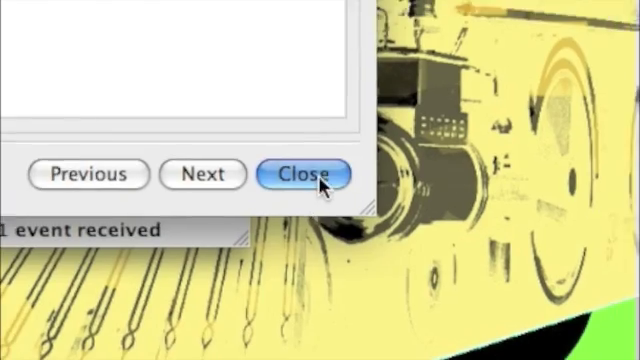
click(306, 172)
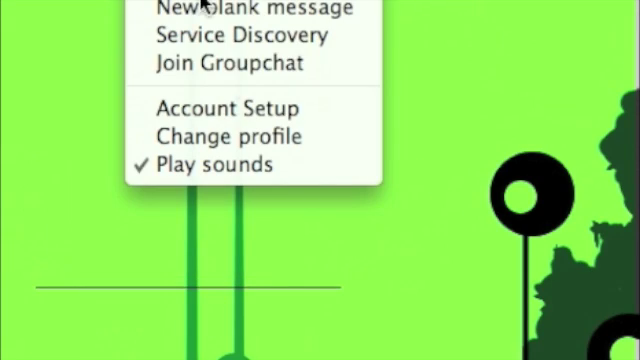
Add a new Psi account with 'Register new account' ticked, naming it njs.netlab
click(234, 110)
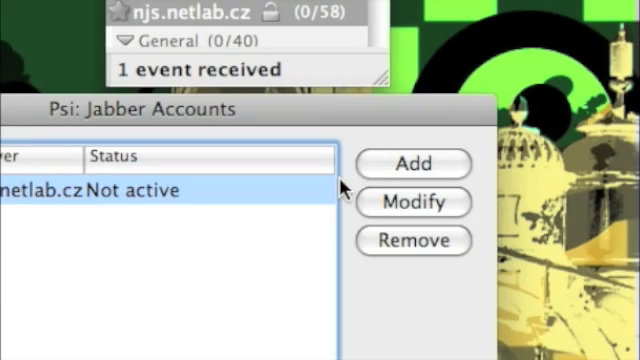
click(412, 164)
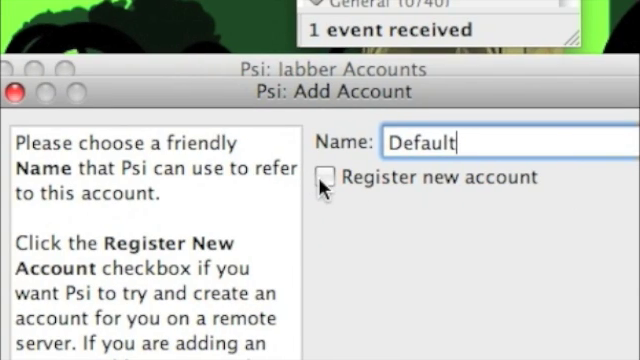
click(326, 178)
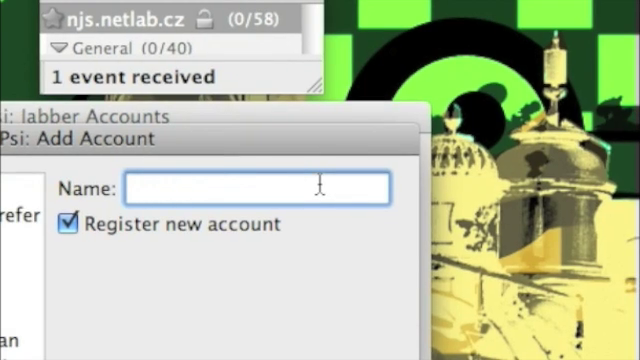
text(njs.ne)
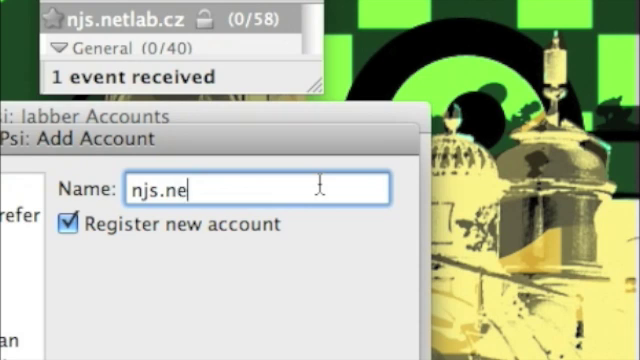
text(tlab.)
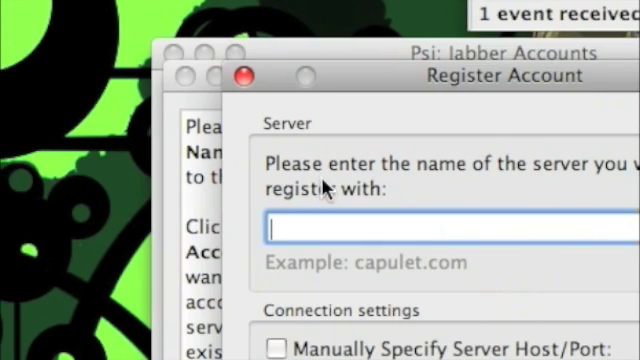
Enter njs.netlab.cz as the registration server and begin the username 'sa'
text(njs)
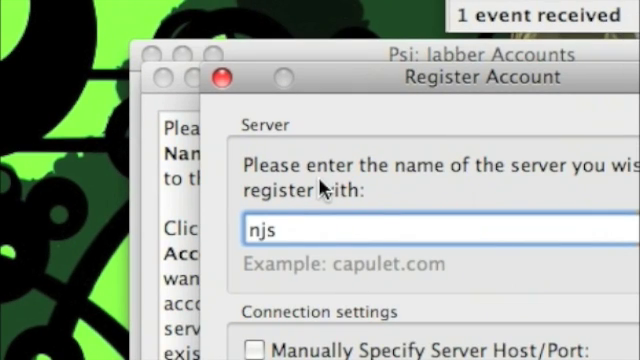
text(.netlab)
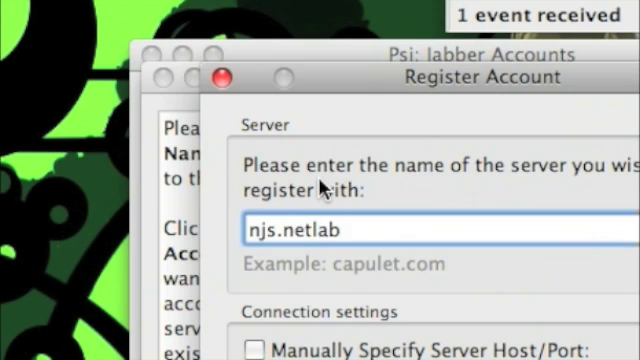
text(.cz)
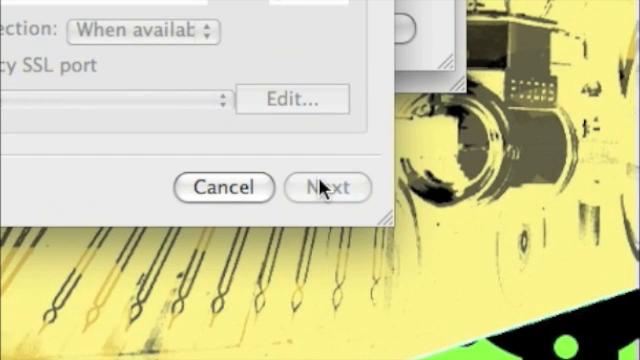
click(326, 188)
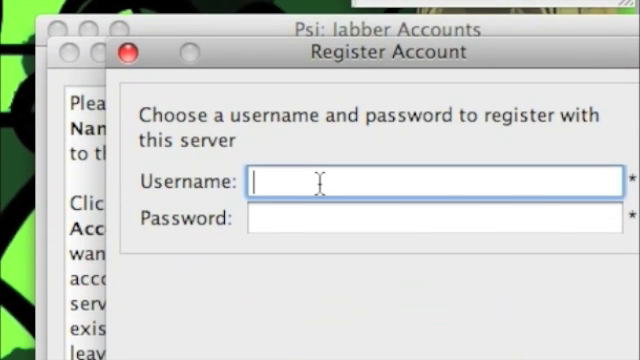
text(sa)
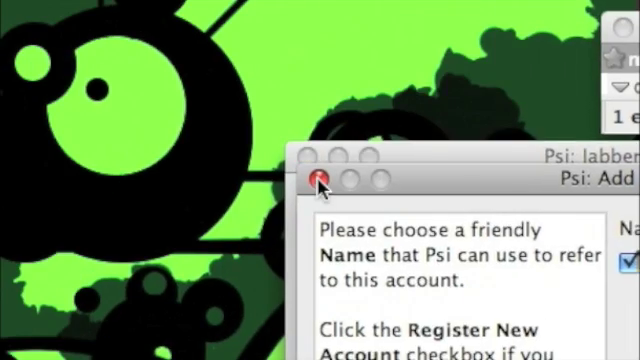
Close Add Account and bring up Service Discovery for njs.netlab.cz
click(318, 176)
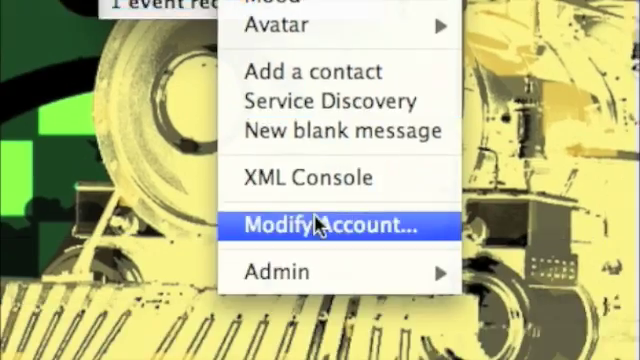
click(330, 226)
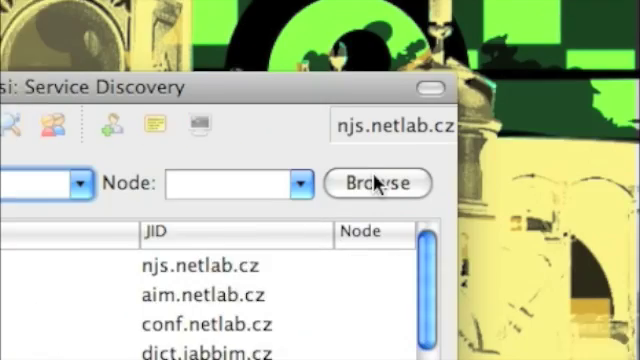
Browse the njs.netlab.cz service list down to the Yahoo! transport
click(378, 184)
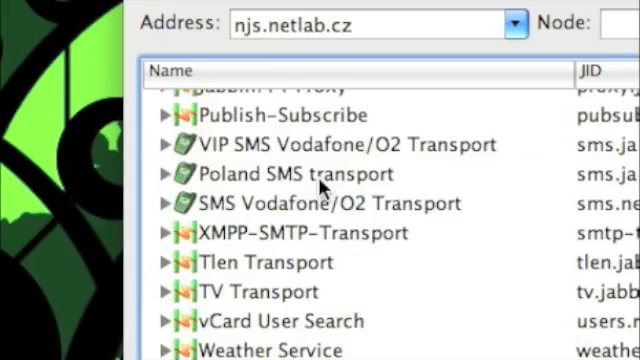
scroll(down, 3)
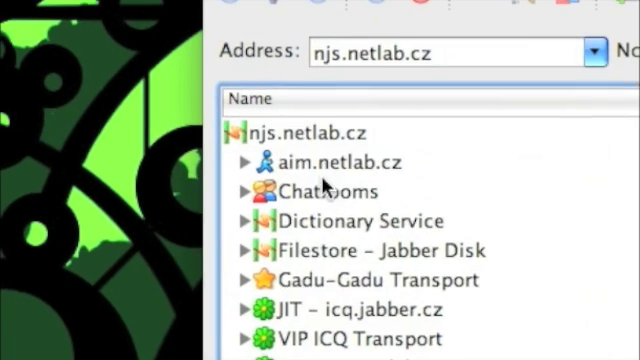
scroll(down, 3)
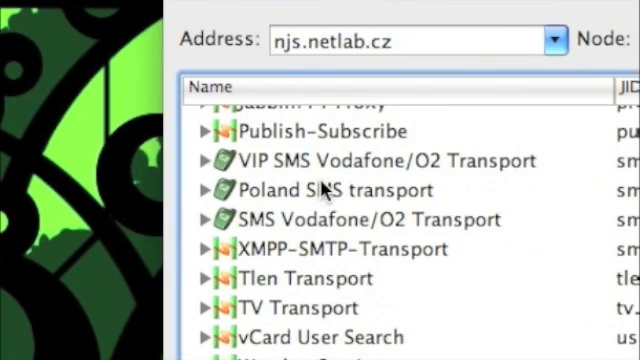
mouse_move(320, 188)
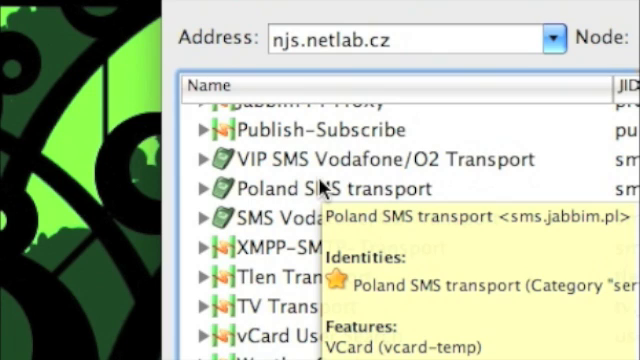
scroll(down, 3)
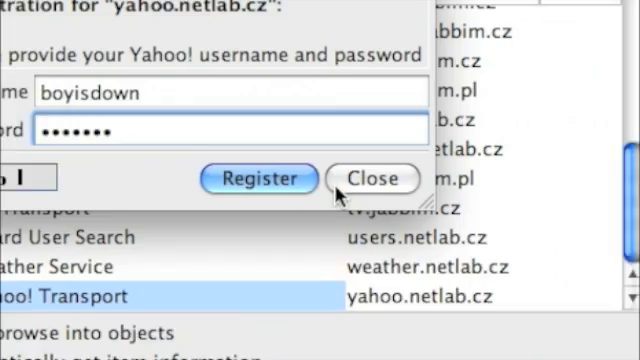
Submit the Yahoo username and password to register with yahoo.netlab.cz
click(372, 178)
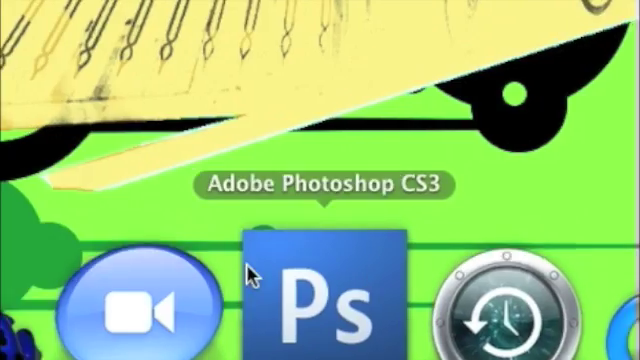
mouse_move(300, 290)
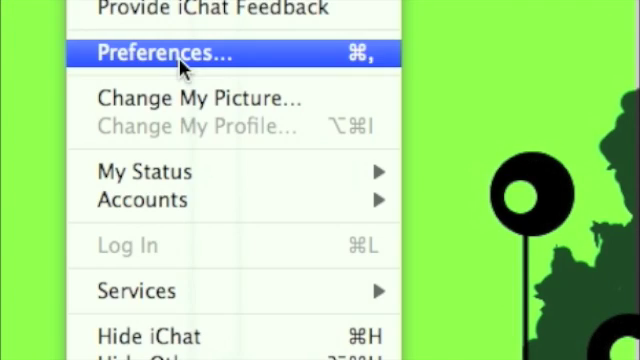
Bring up iChat's Preferences window
click(168, 52)
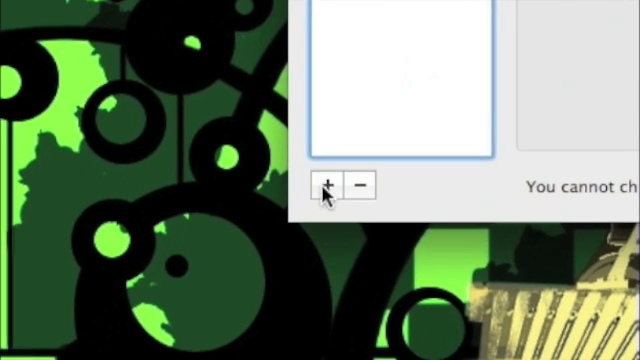
Add a Jabber account 'sa' on njs.netlab.cz with its password
click(328, 184)
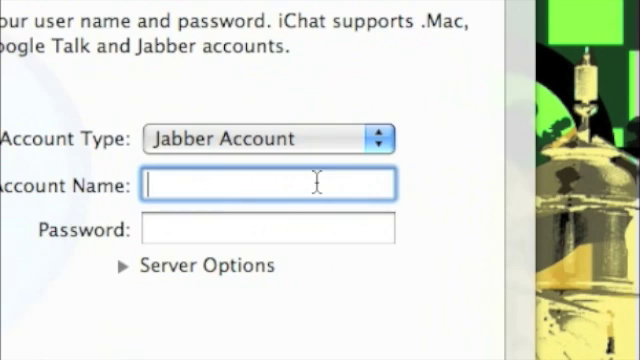
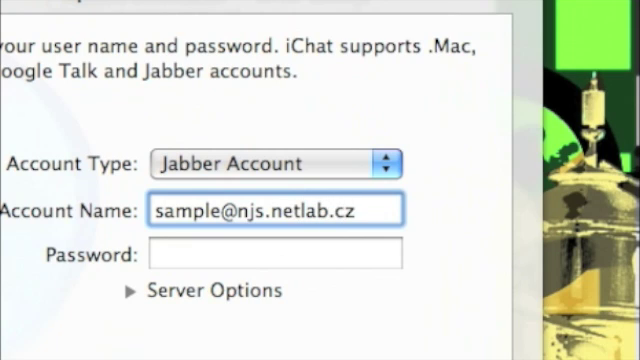
text(•••••)
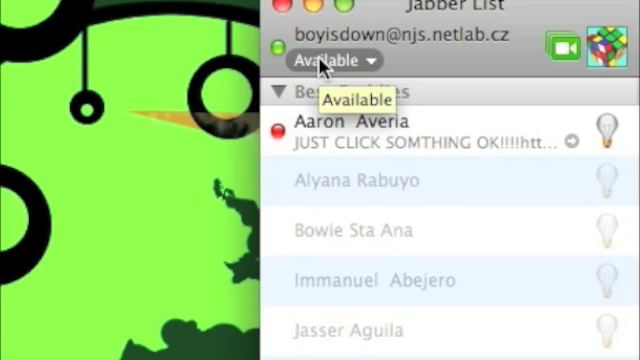
Scroll the Jabber List through the Yahoo contacts and their Family group
scroll(down, 3)
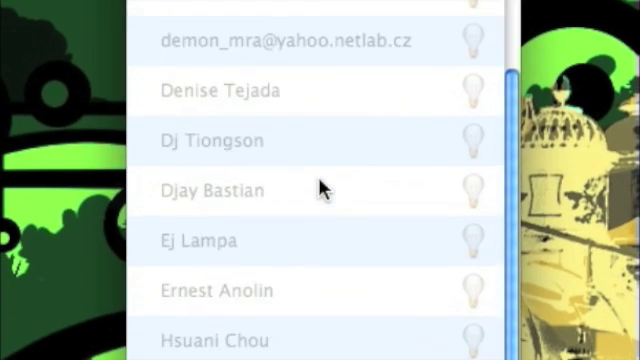
scroll(down, 3)
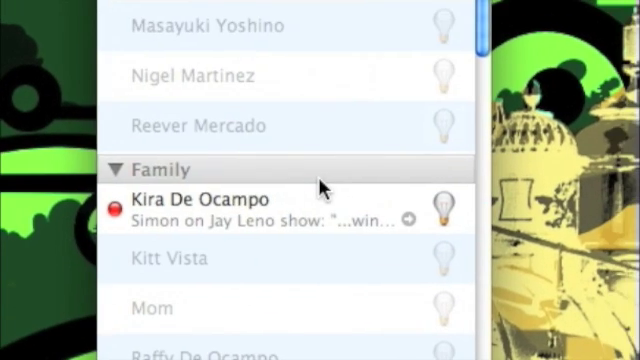